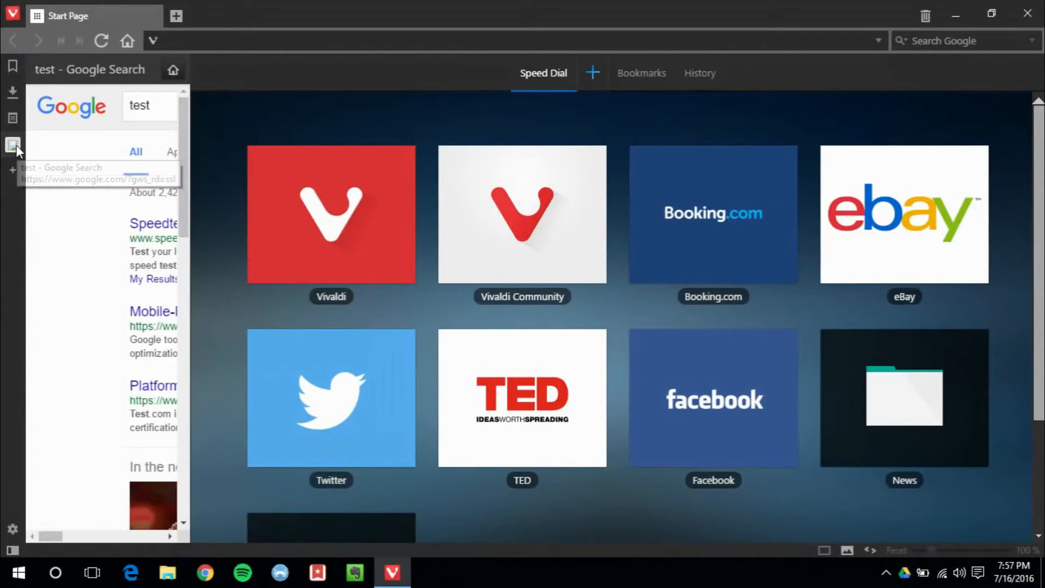
# Hide the side web panel showing Google results so the Speed Dial fills the window
pyautogui.click(12, 145)
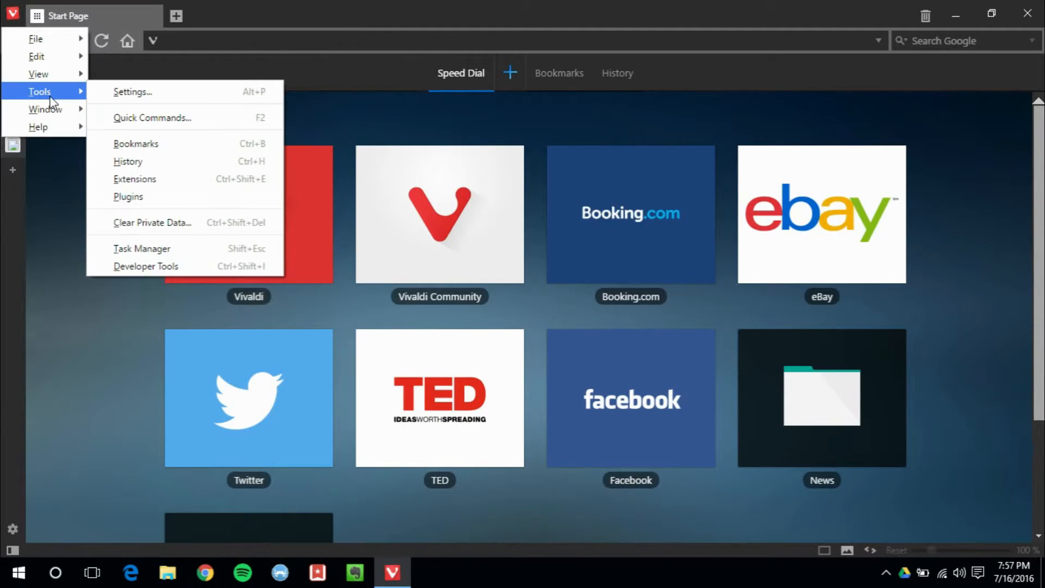
pyautogui.moveTo(160, 97)
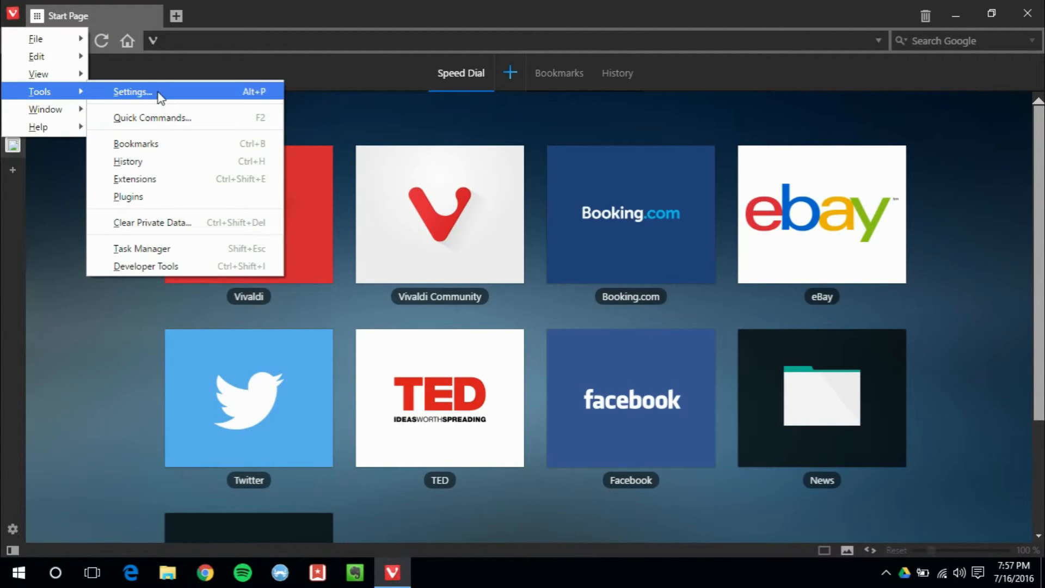
# Reach the Appearance page of Vivaldi's Settings via Tools > Settings
pyautogui.click(133, 91)
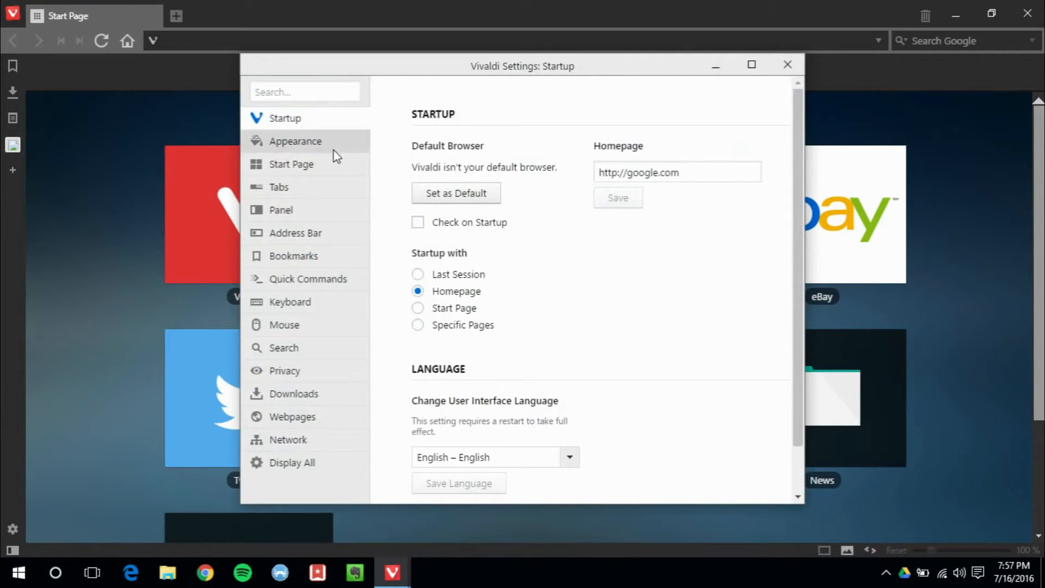
pyautogui.click(295, 140)
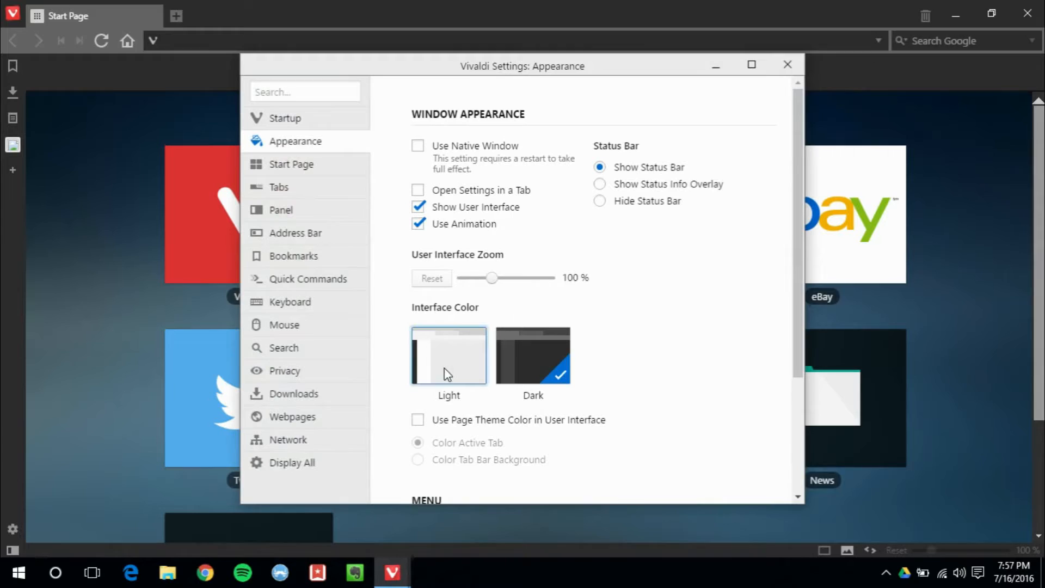
# Try page-theme colouring and the light look, then keep the dark interface without page colouring
pyautogui.click(418, 420)
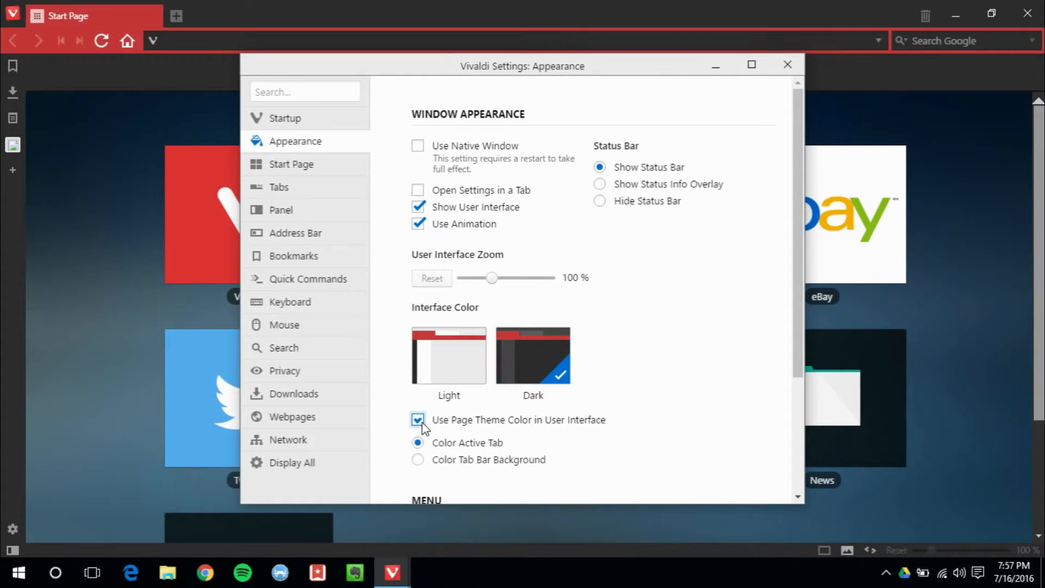
pyautogui.click(533, 354)
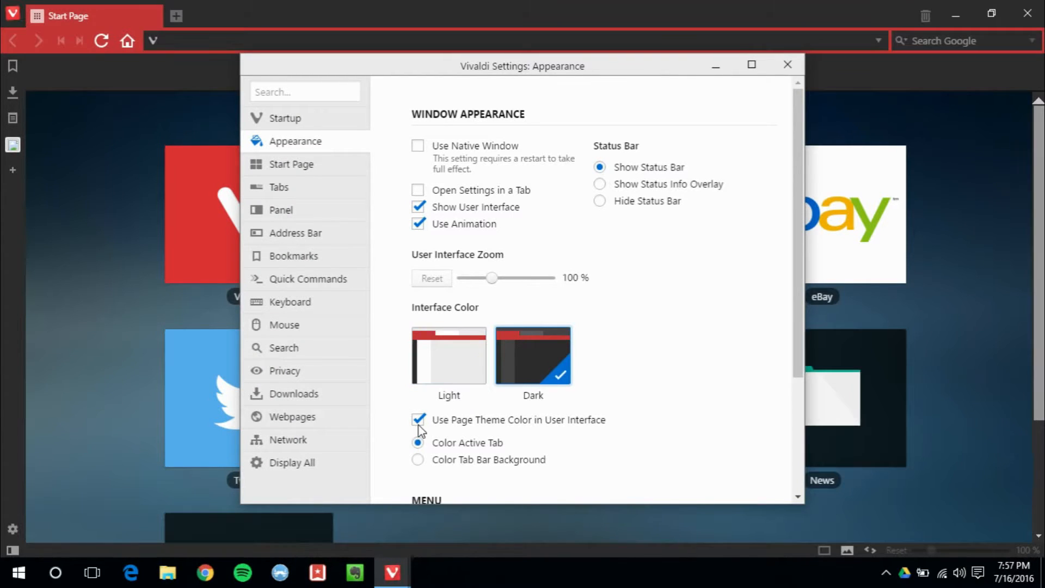
pyautogui.click(418, 420)
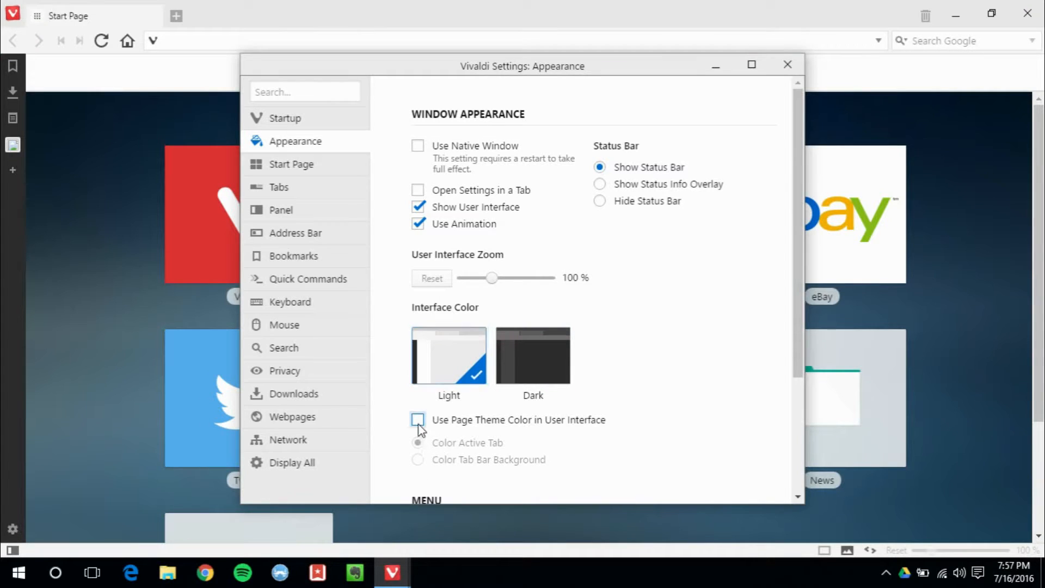
pyautogui.click(418, 420)
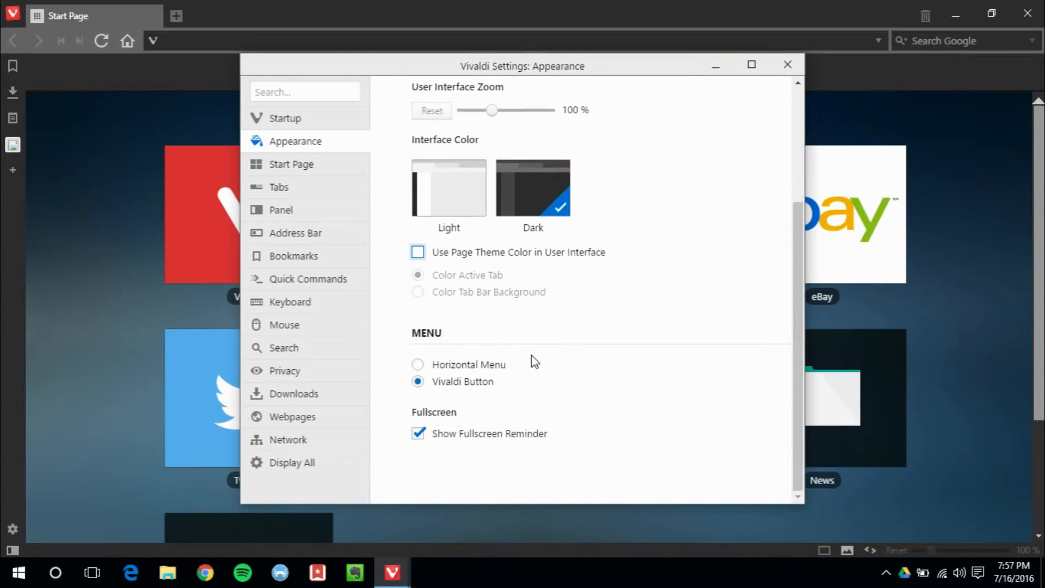
pyautogui.moveTo(500, 372)
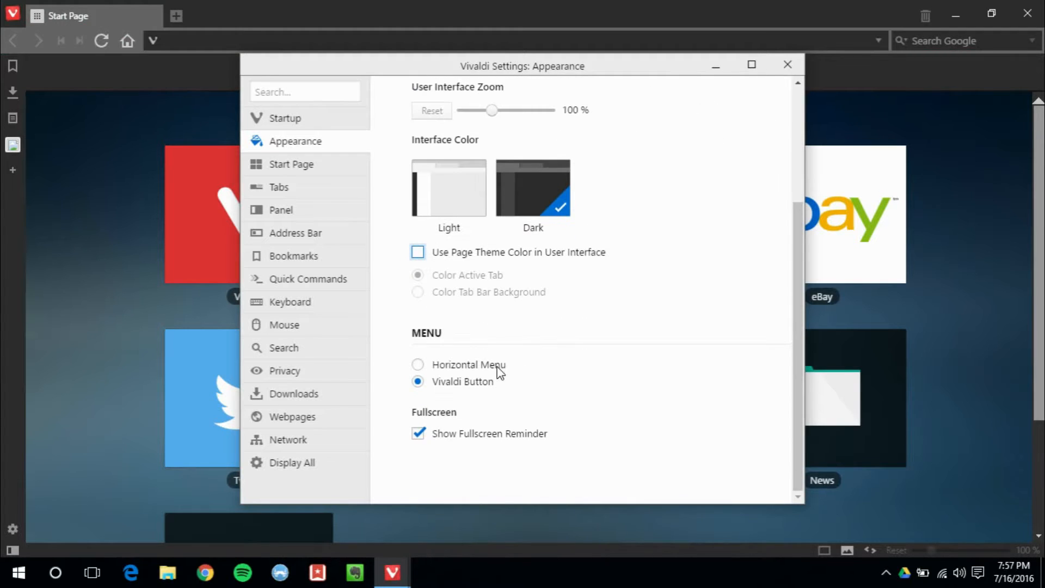
pyautogui.click(418, 365)
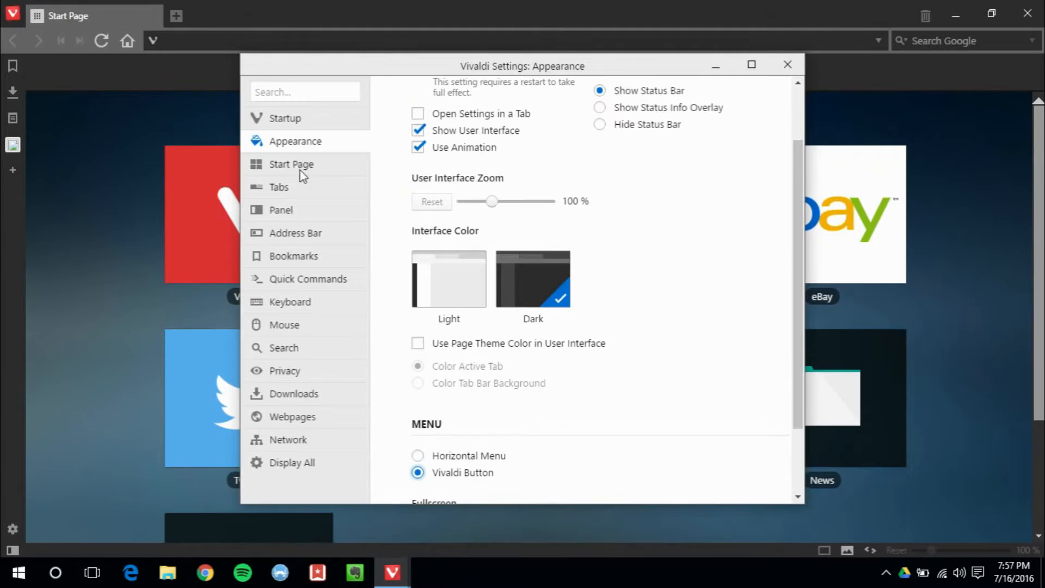
# Review the Start Page and Tabs settings, keeping the tab bar positioned at the top
pyautogui.click(290, 164)
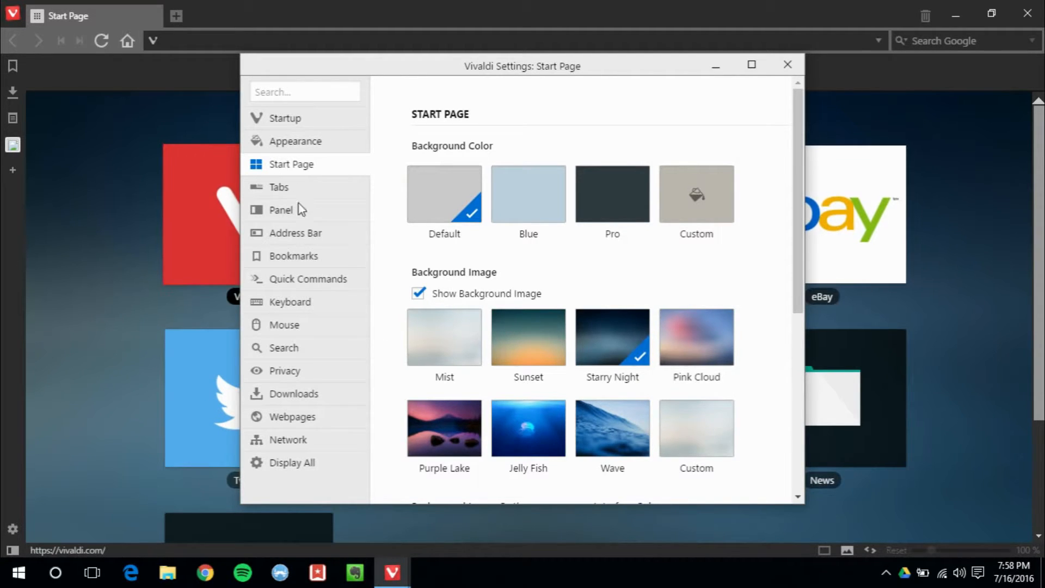
pyautogui.click(279, 187)
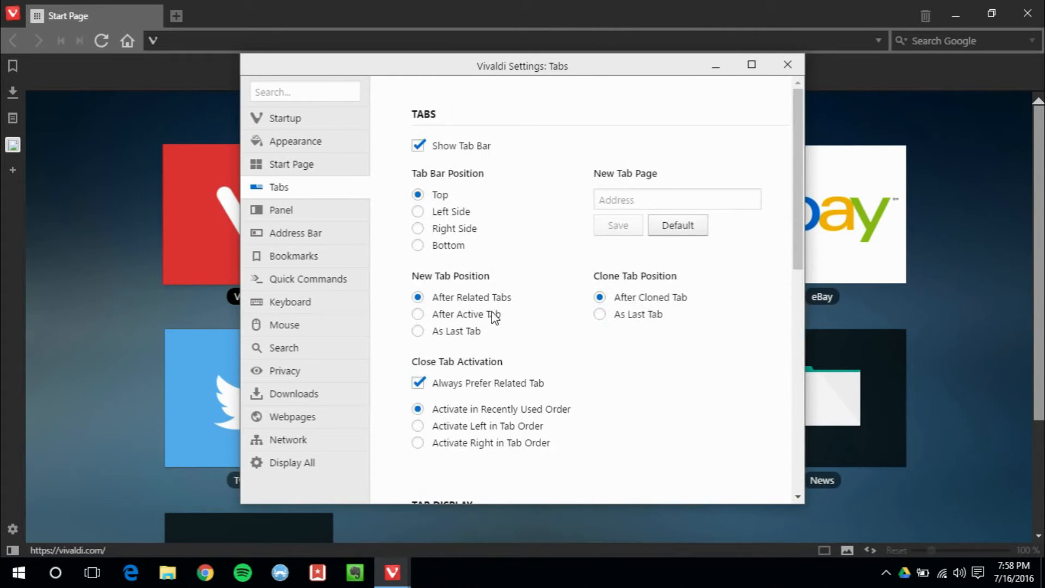
pyautogui.scroll(-3)
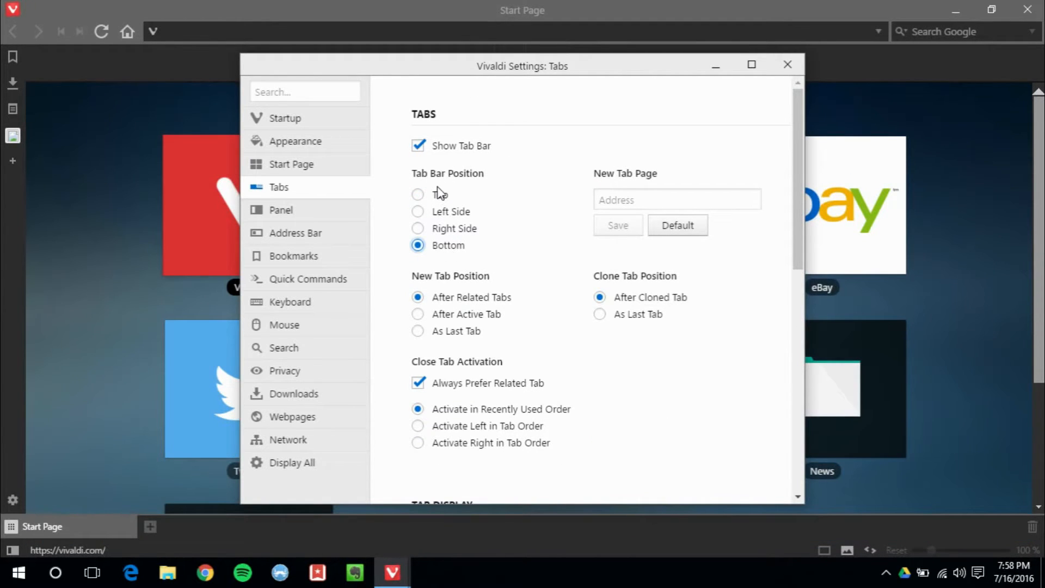
pyautogui.click(280, 209)
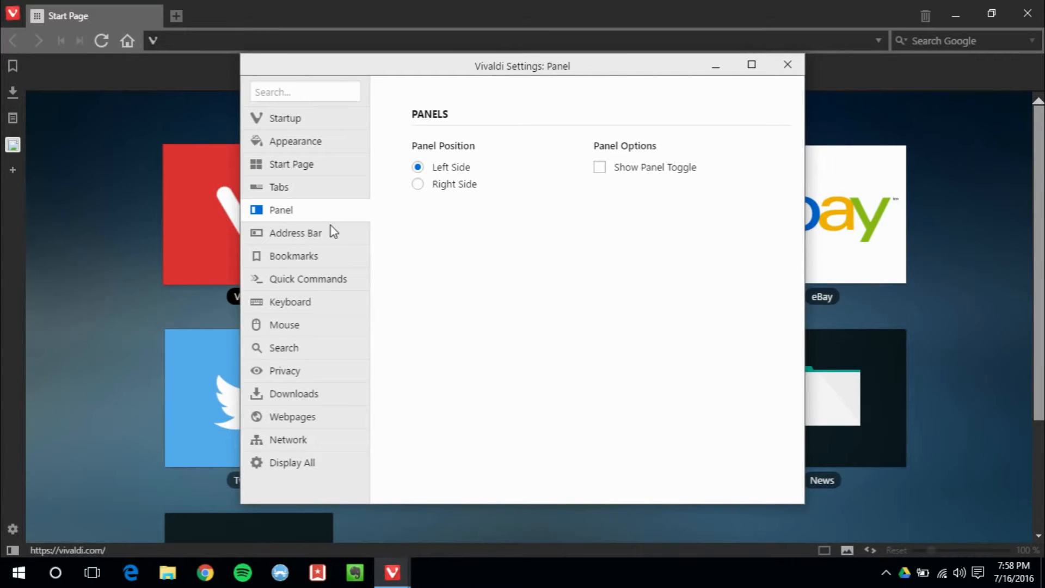
pyautogui.moveTo(95, 175)
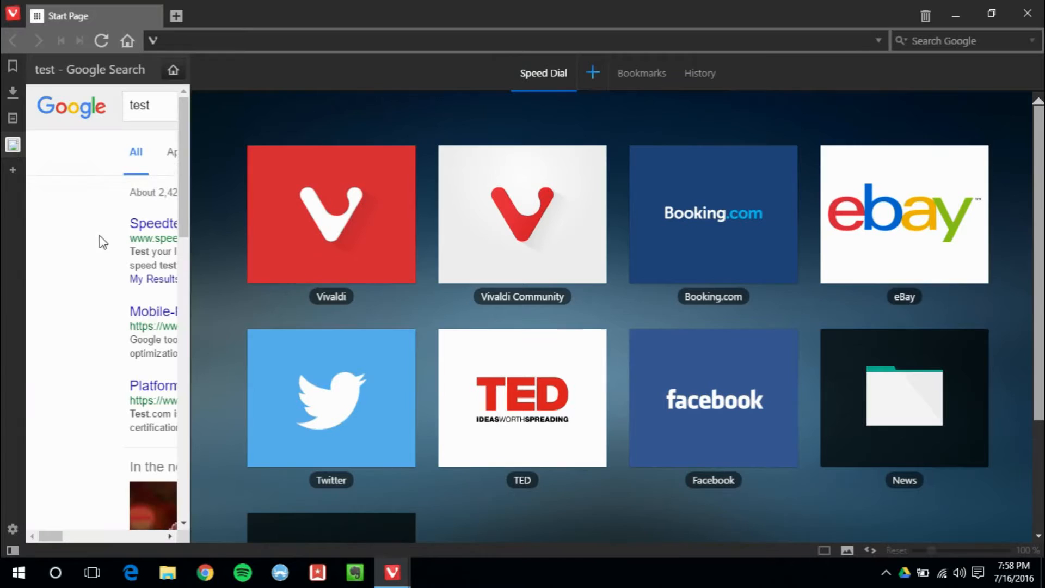
pyautogui.moveTo(12, 172)
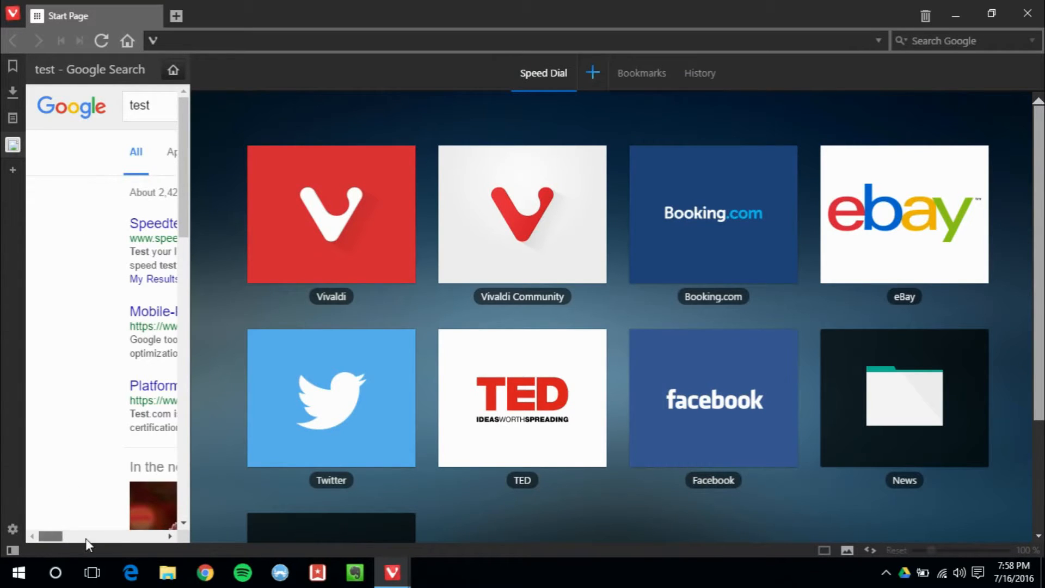
# Show Google results for 'hello world' in the side web panel beside the start page
pyautogui.scroll(-3)
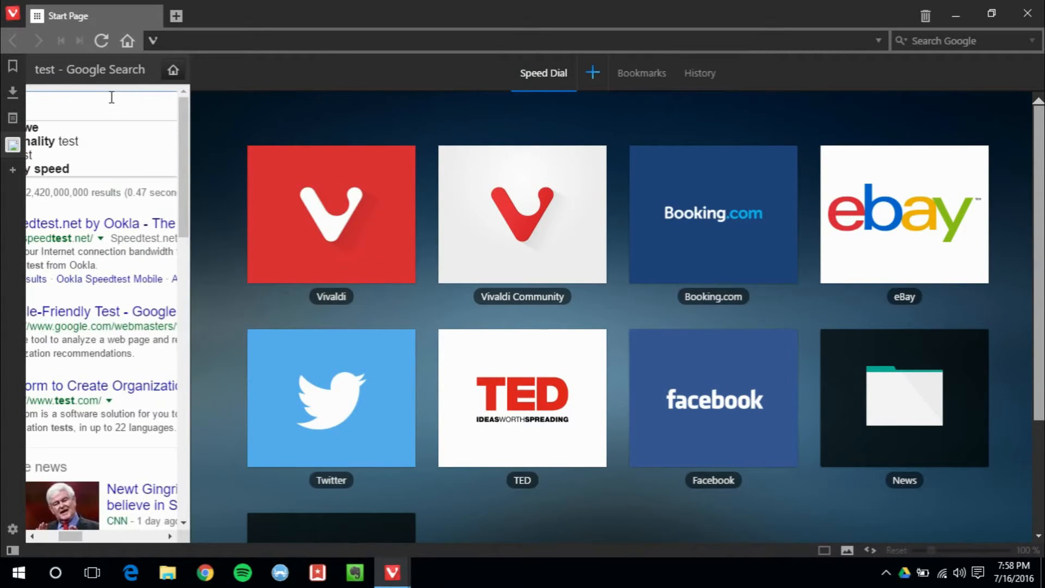
pyautogui.write('hello wor')
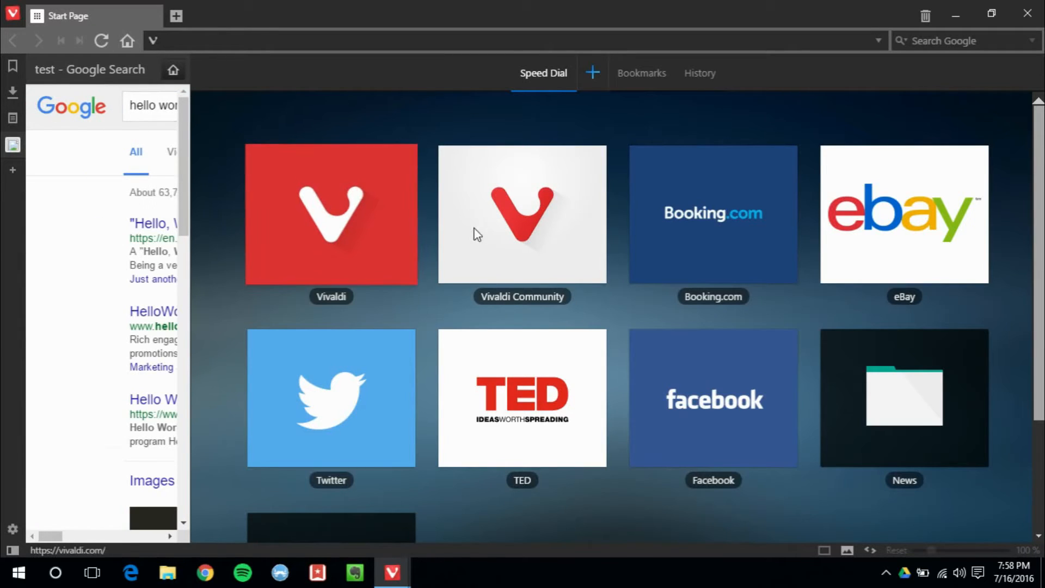
pyautogui.click(903, 214)
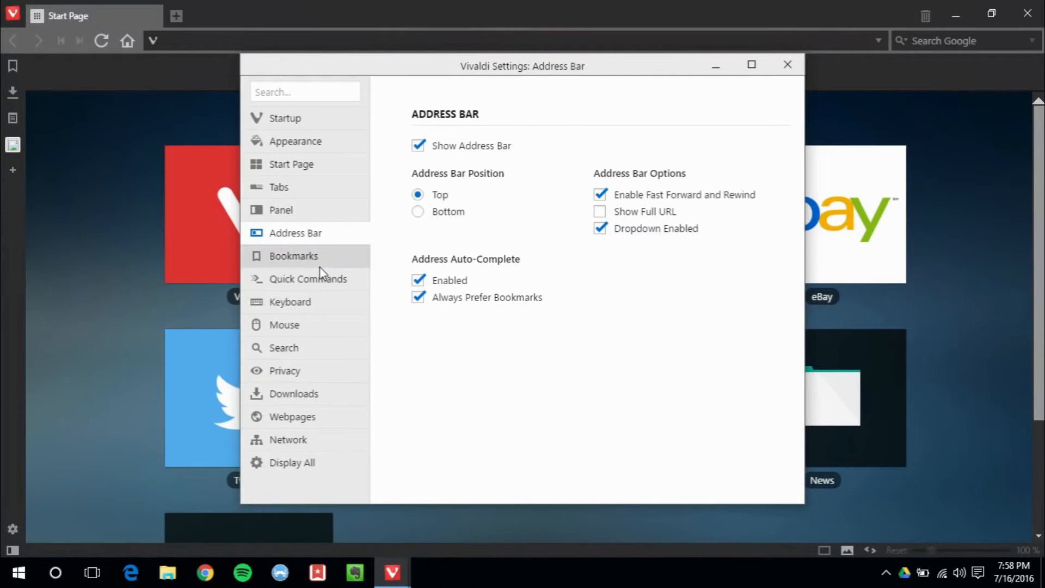
# Look through the quick commands, keyboard and further settings pages in the sidebar
pyautogui.click(307, 279)
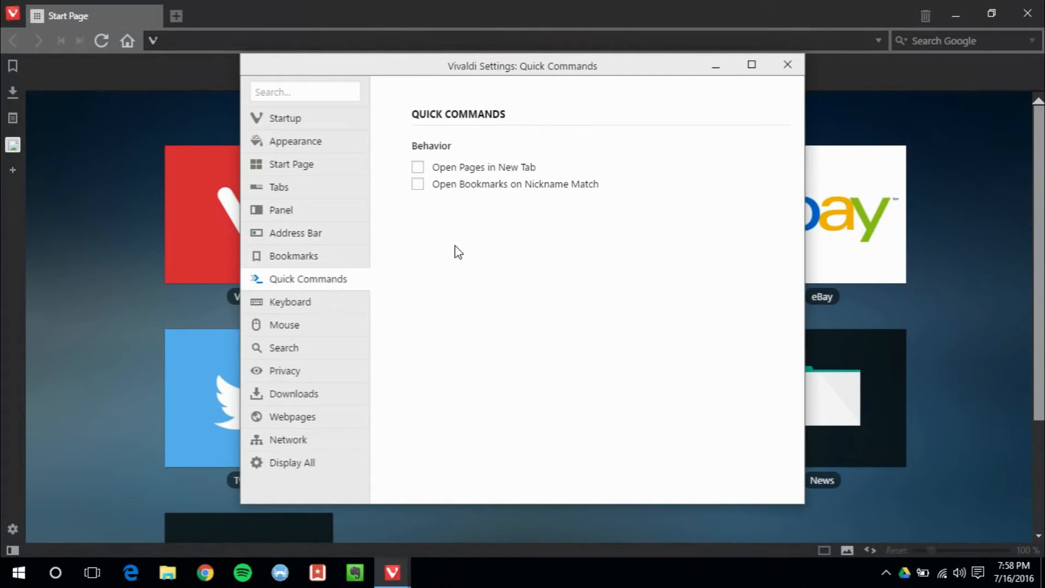
pyautogui.click(290, 301)
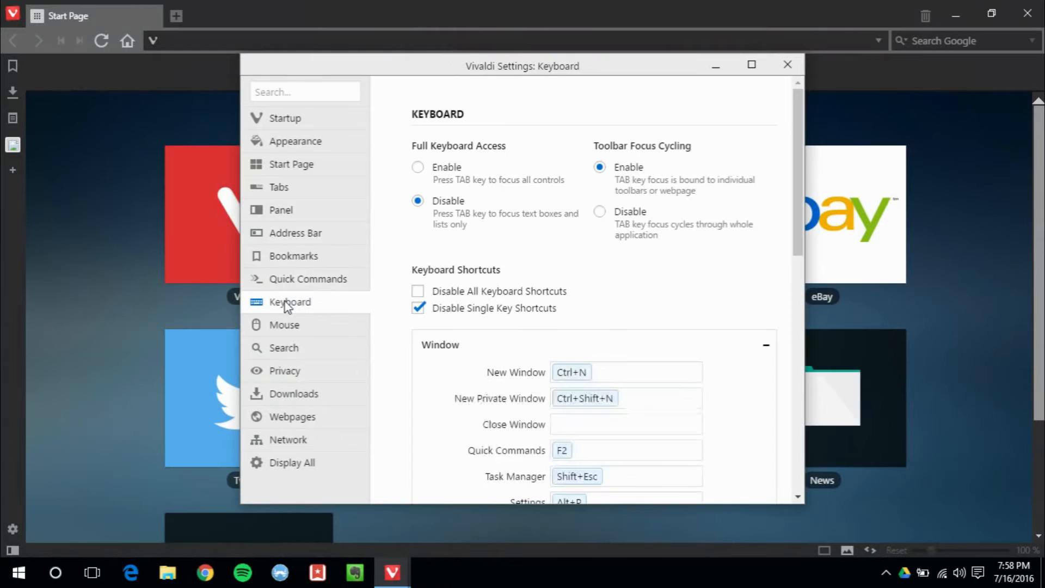
pyautogui.scroll(-3)
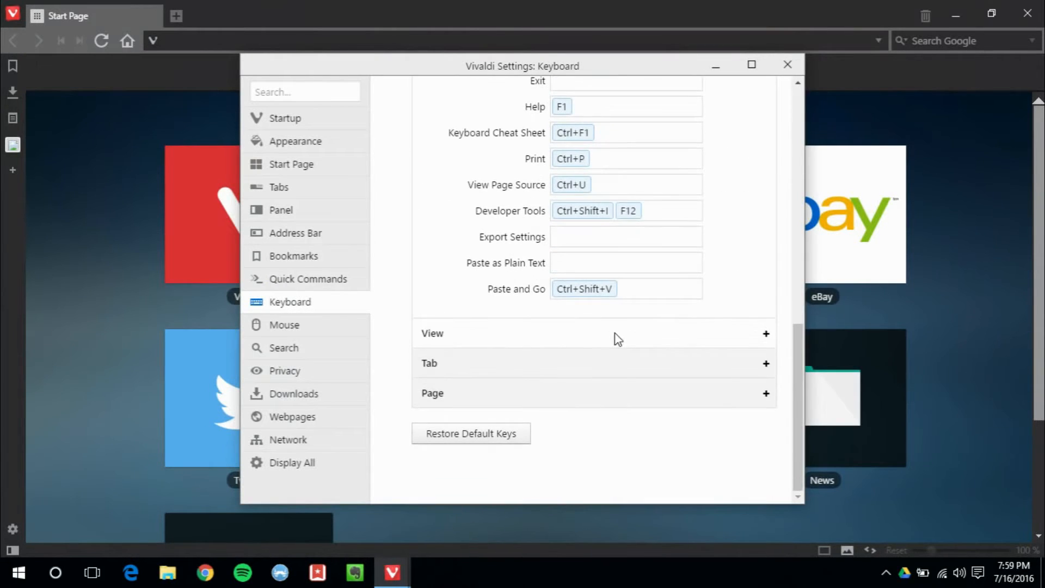
pyautogui.click(283, 325)
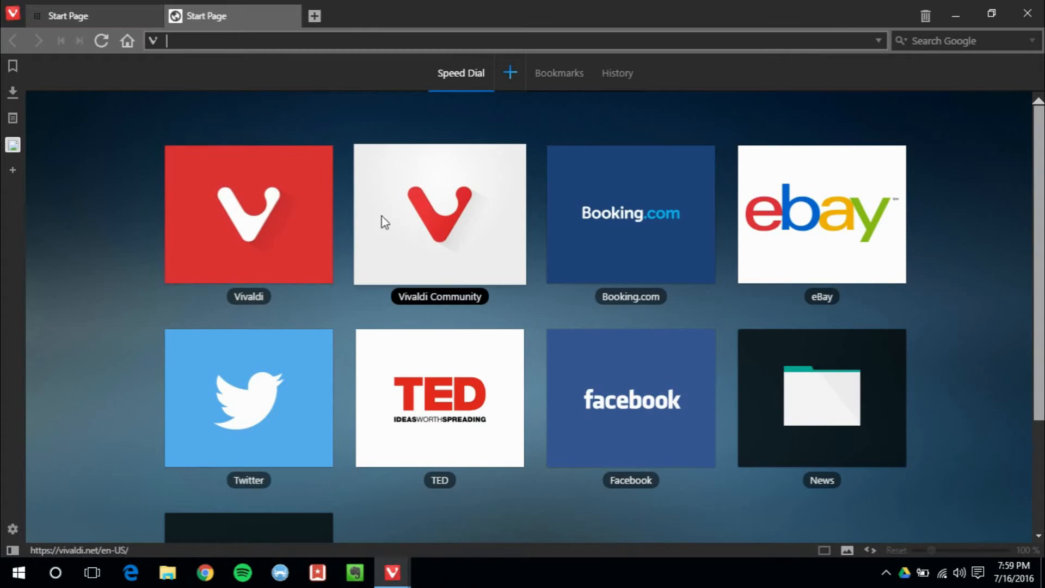
pyautogui.rightClick(440, 397)
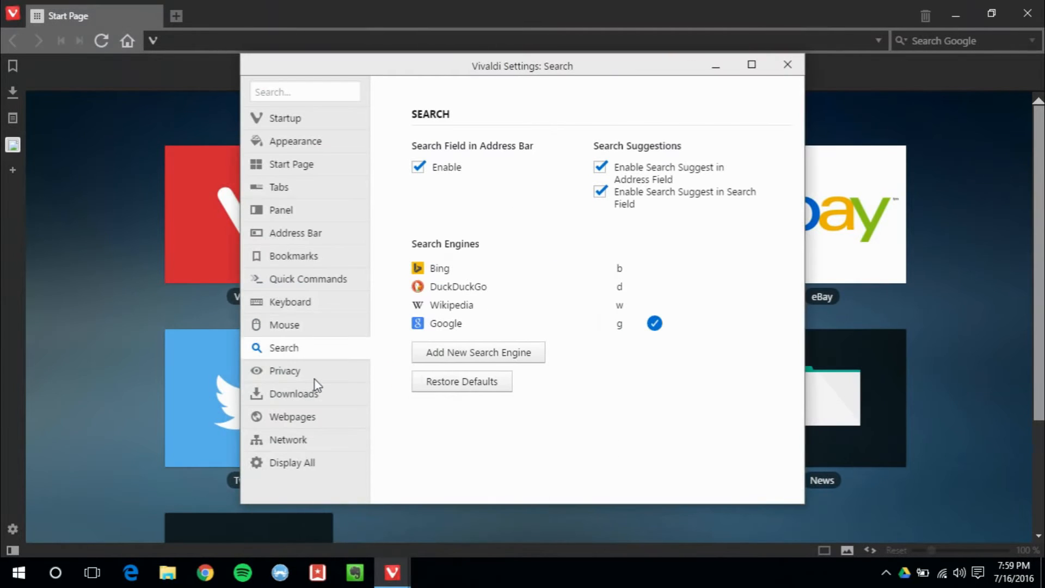
pyautogui.moveTo(317, 385)
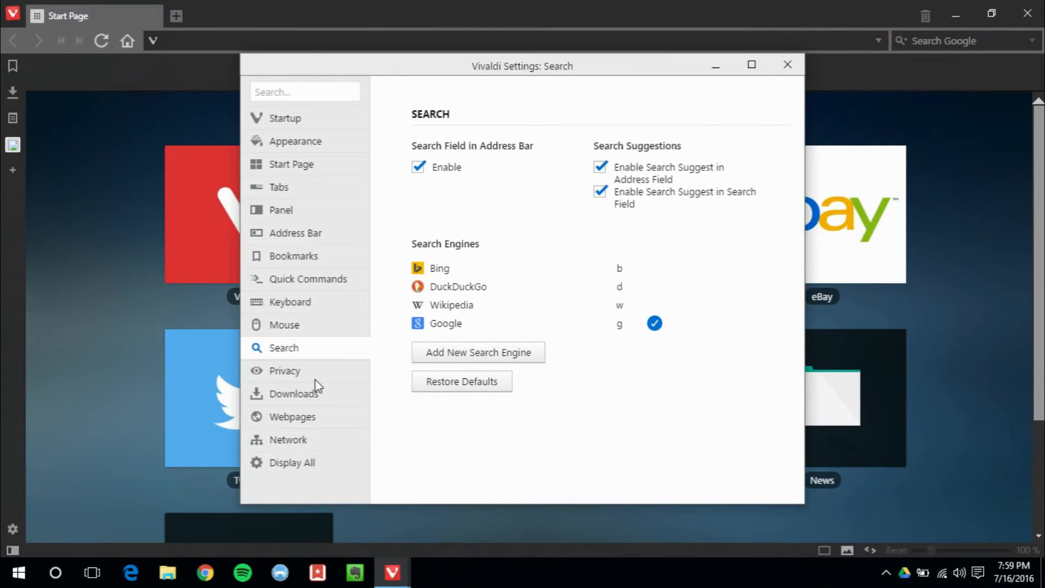
# Review the privacy, downloads, network and all-settings pages, then close the settings window
pyautogui.click(285, 370)
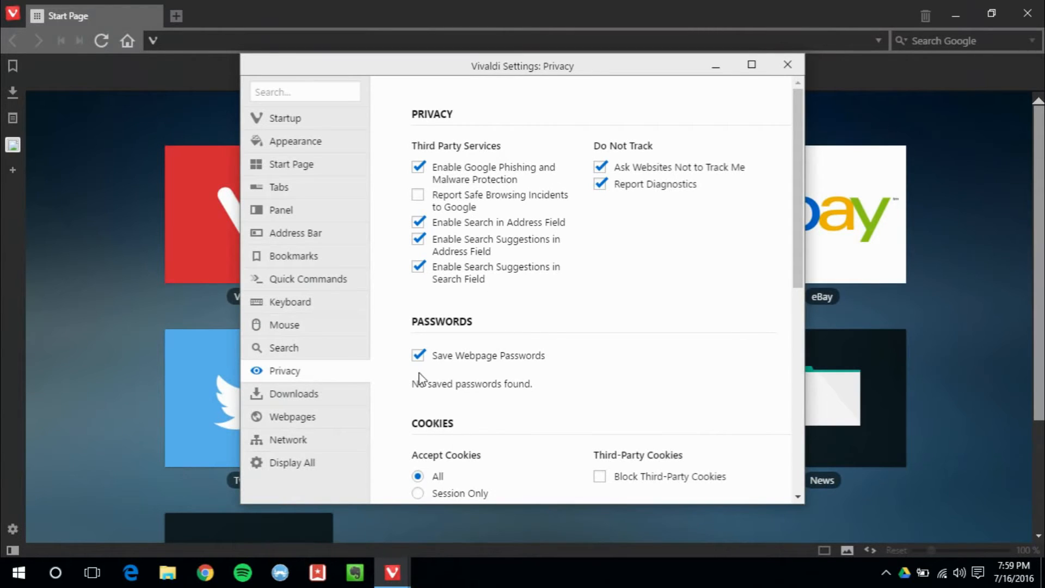
pyautogui.click(293, 393)
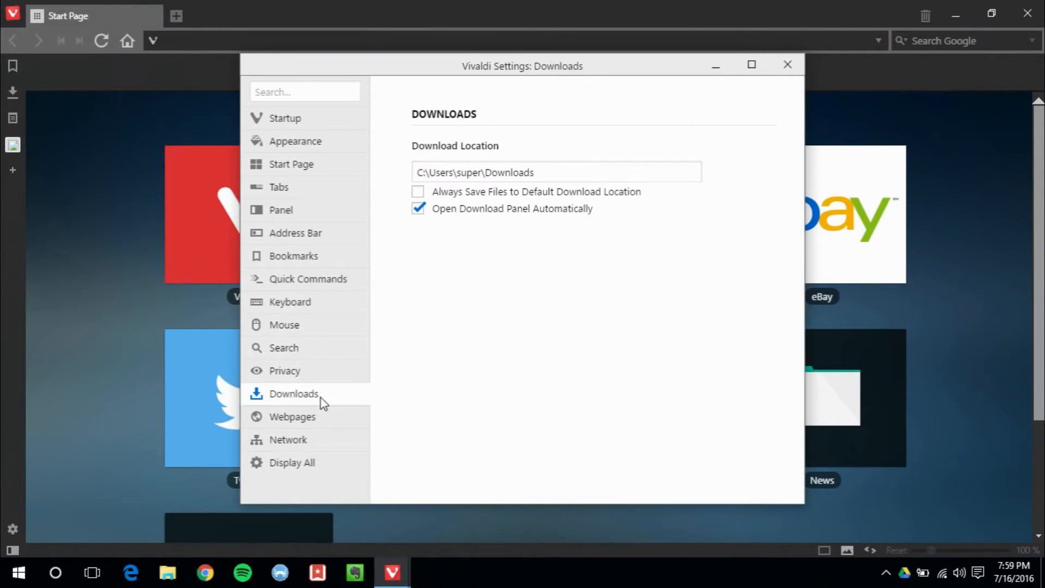
pyautogui.click(288, 439)
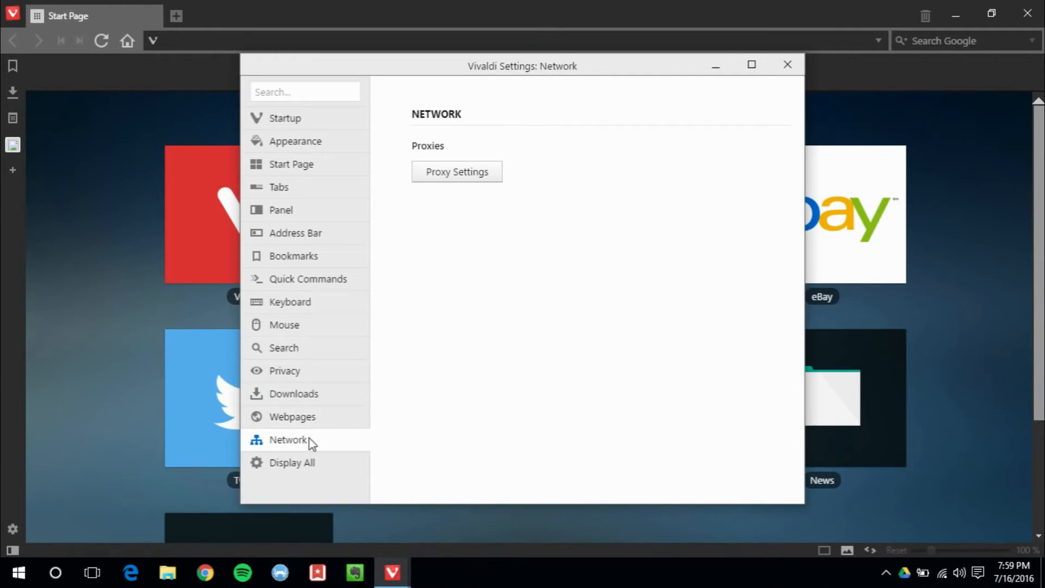
pyautogui.click(292, 462)
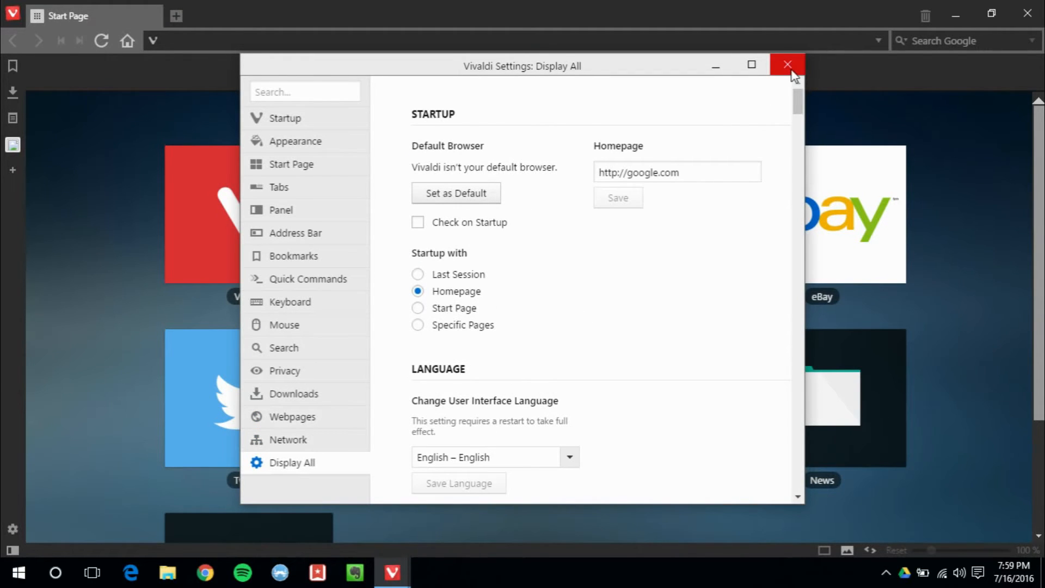
pyautogui.click(787, 64)
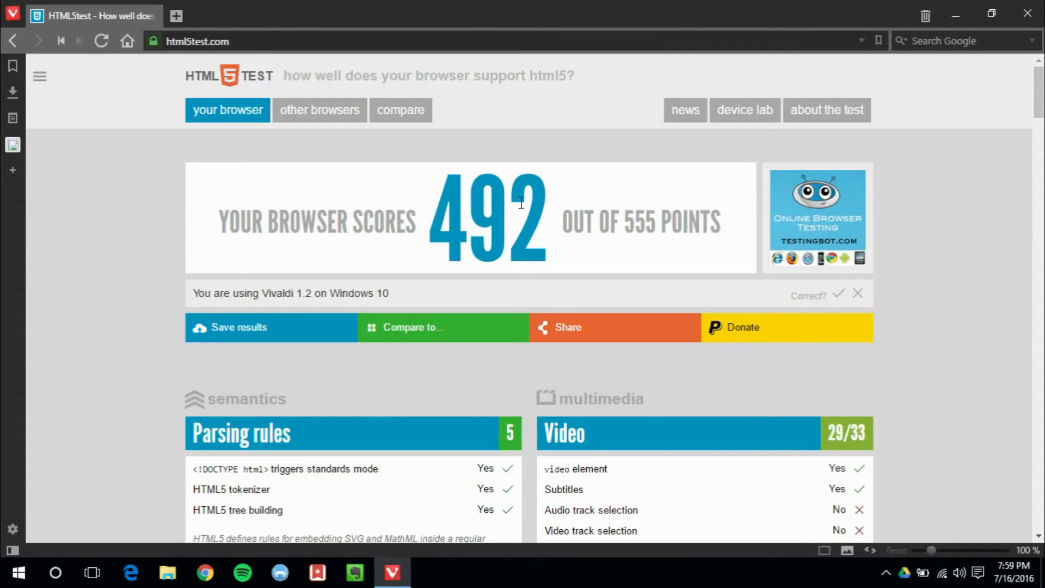
pyautogui.moveTo(838, 305)
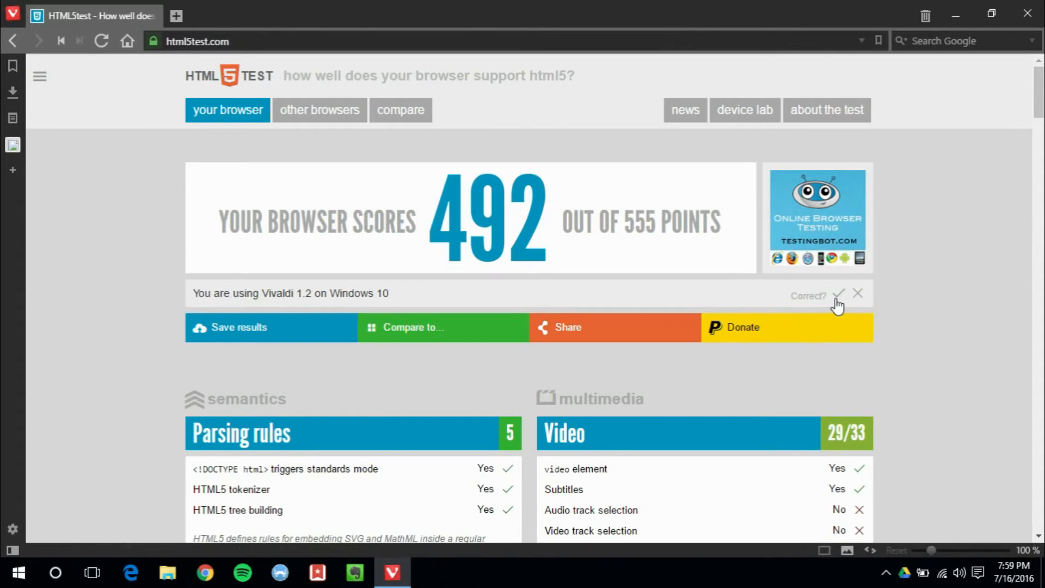
# Confirm the HTML5test detection of Vivaldi 1.2 on Windows 10 beside the 492/555 score
pyautogui.click(838, 294)
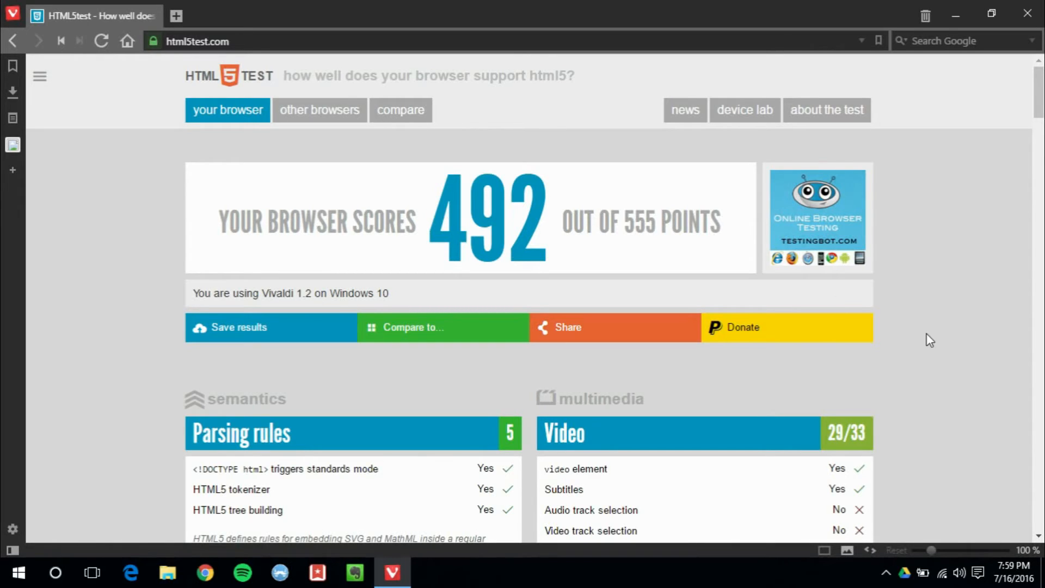
pyautogui.scroll(-3)
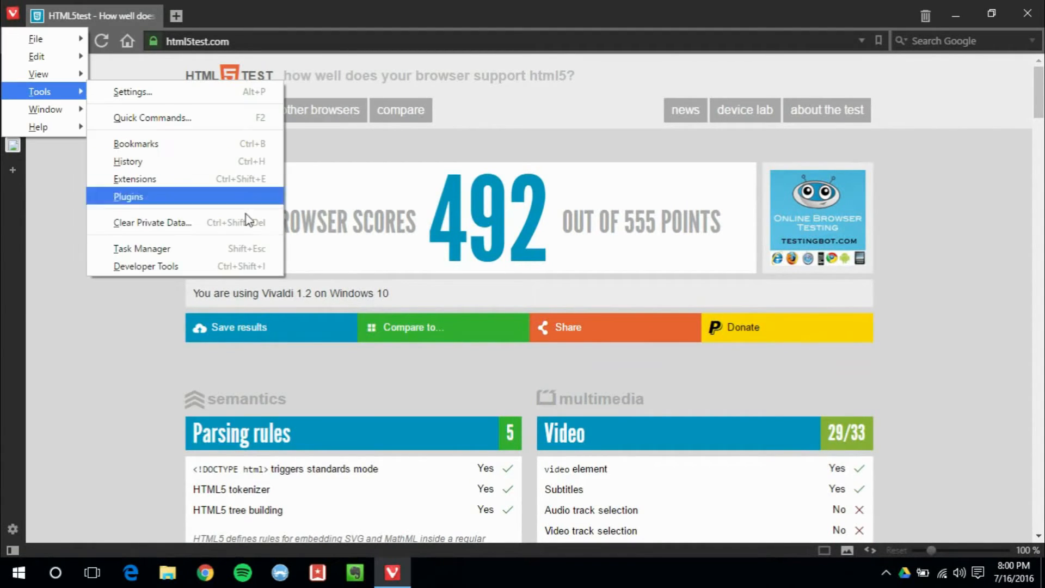
# Reach the Chrome Web Store extensions listing via Tools > Extensions, with Google Keep in view
pyautogui.click(134, 179)
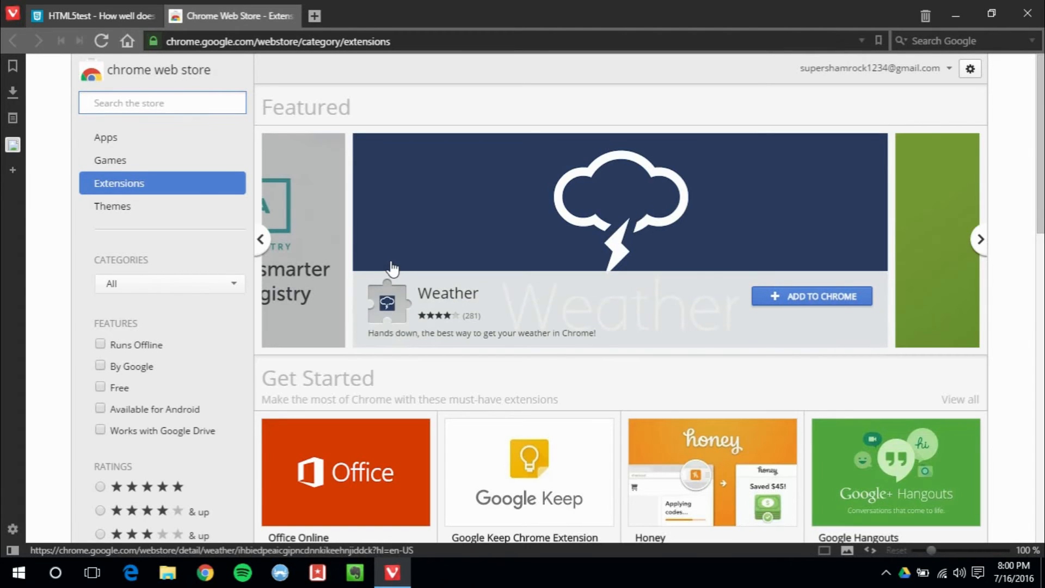
pyautogui.scroll(-3)
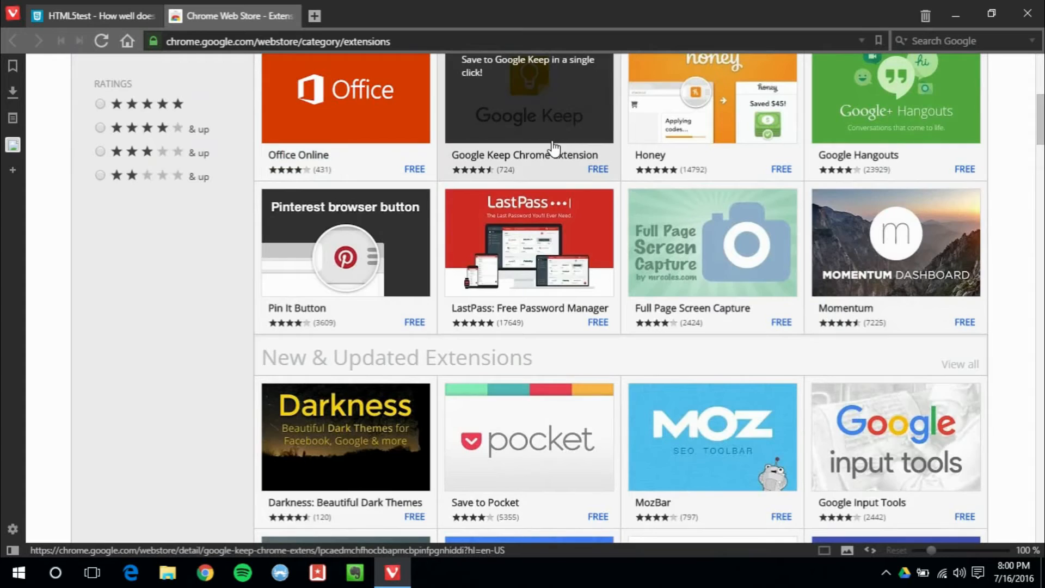
# Install the Google Keep Chrome Extension from its store page and return to the listing
pyautogui.click(527, 100)
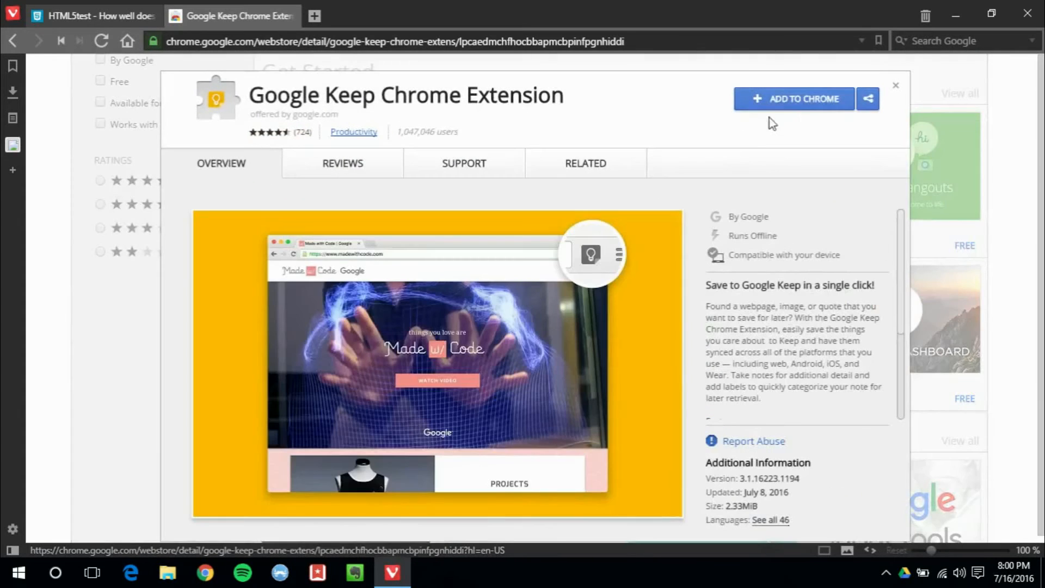
pyautogui.click(794, 98)
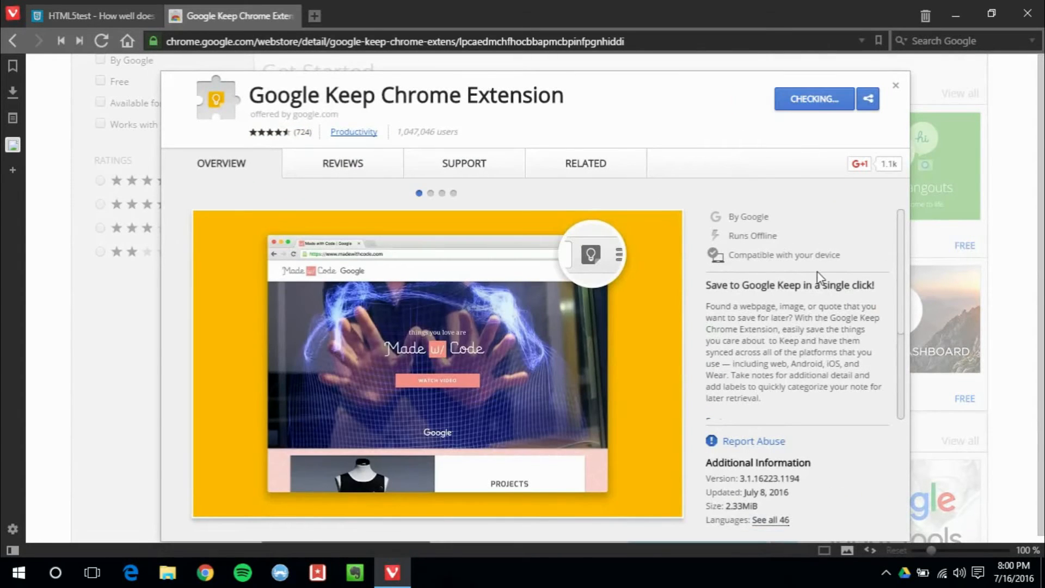
pyautogui.moveTo(795, 307)
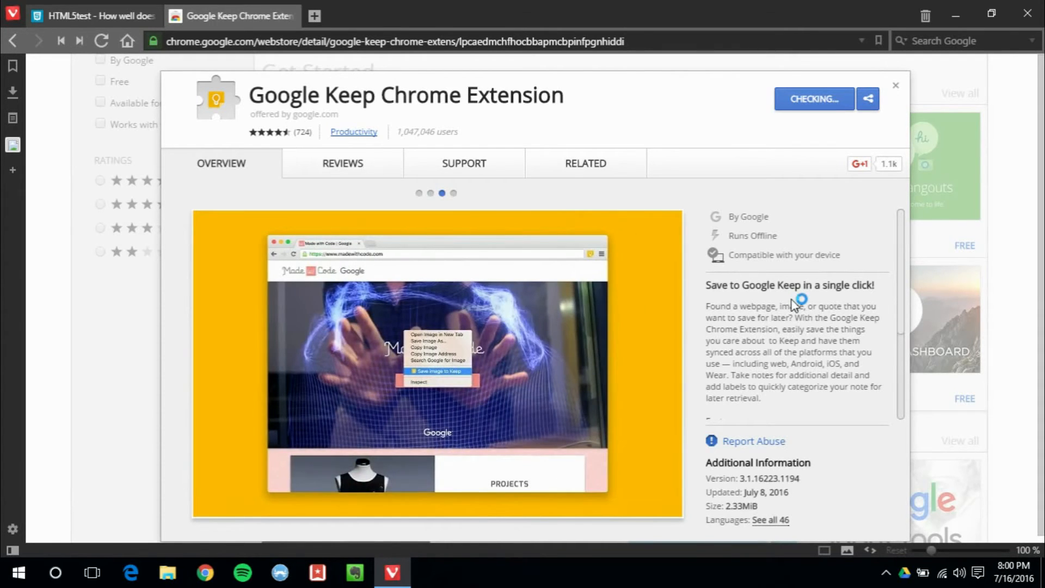
pyautogui.click(451, 15)
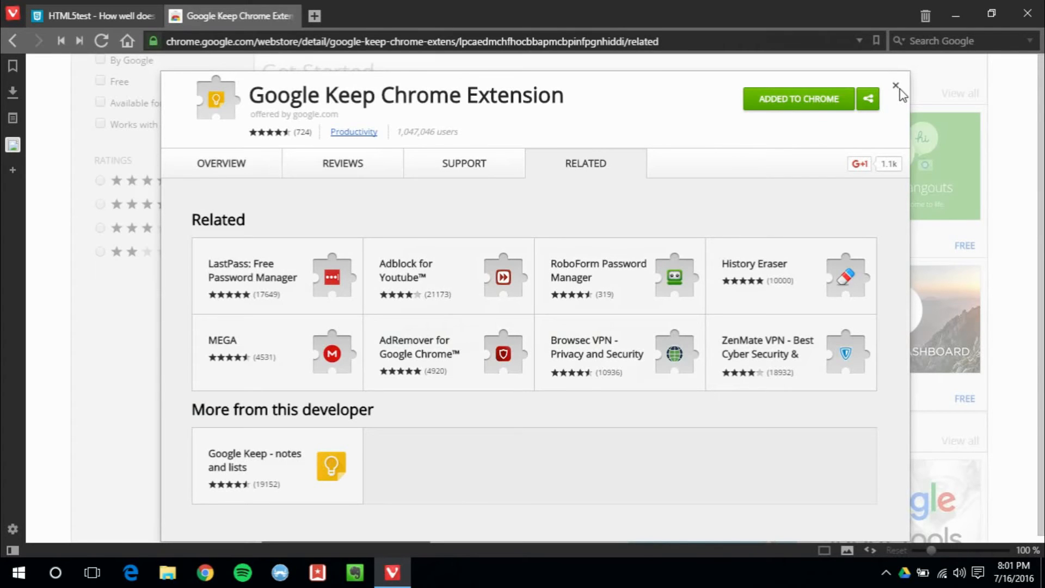
pyautogui.click(896, 87)
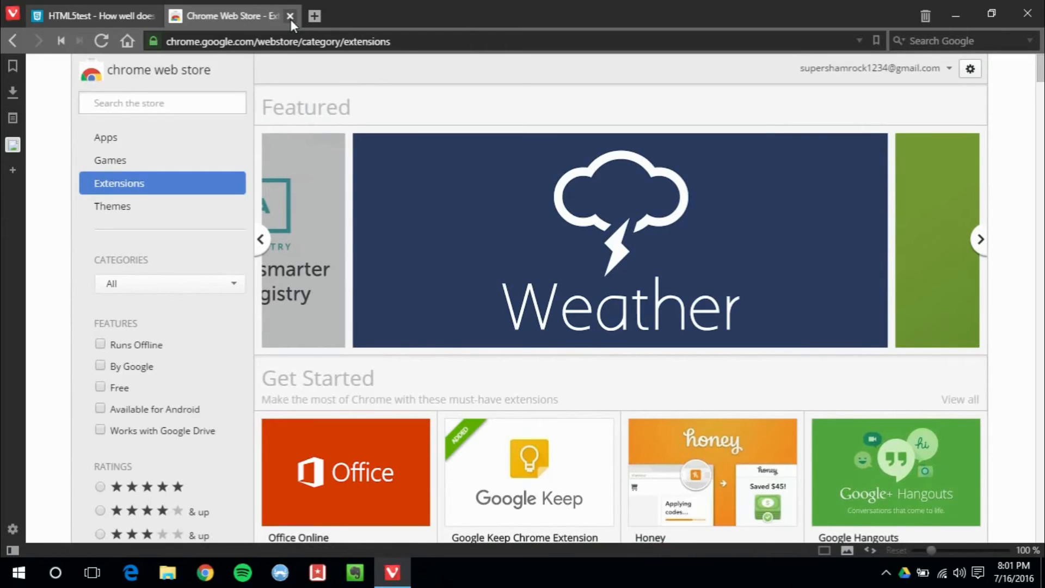
# Close the Chrome Web Store tab, leaving only the HTML5test results page
pyautogui.click(290, 15)
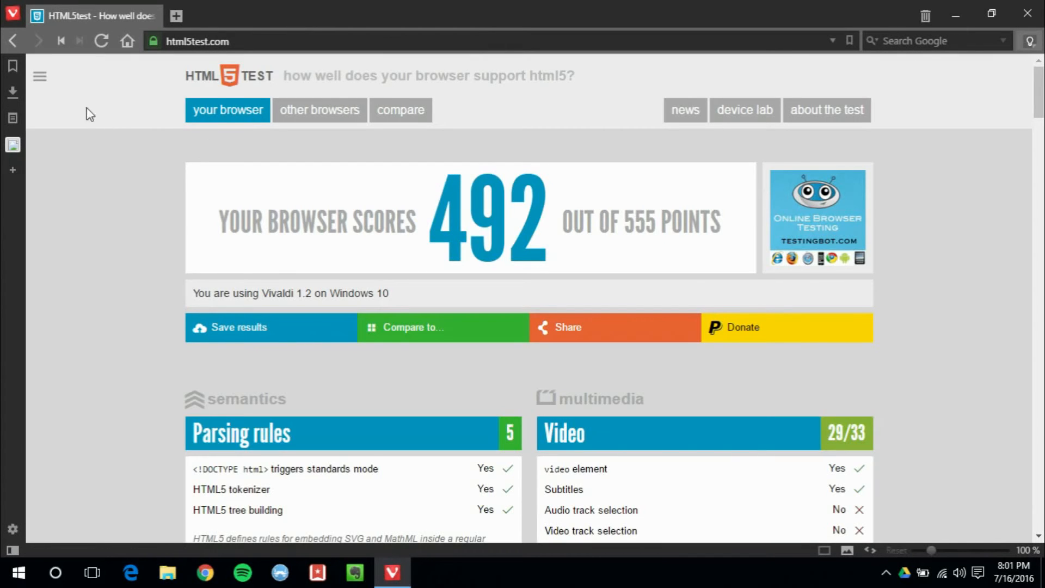
pyautogui.moveTo(105, 194)
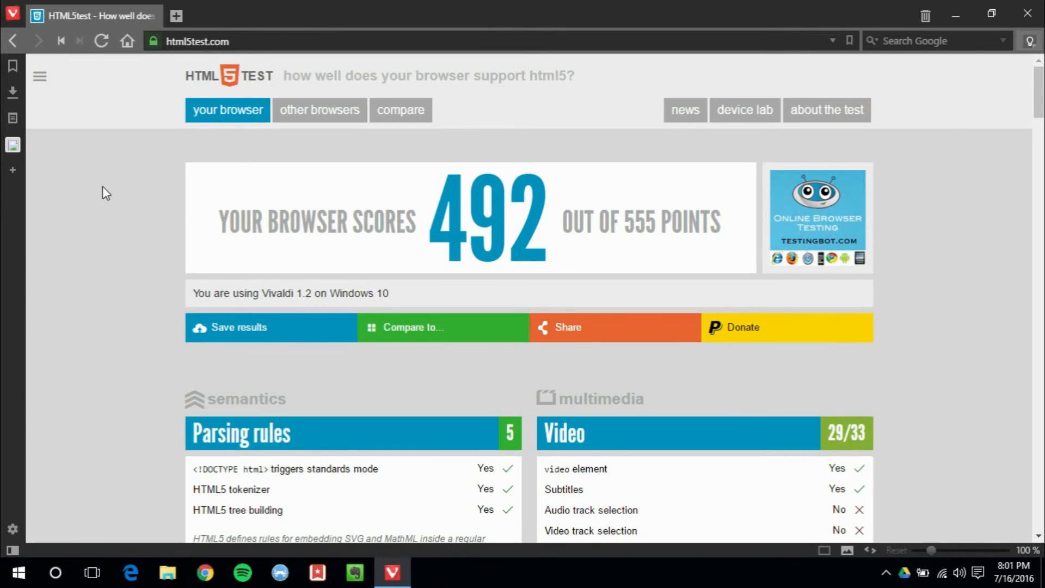
pyautogui.moveTo(12, 170)
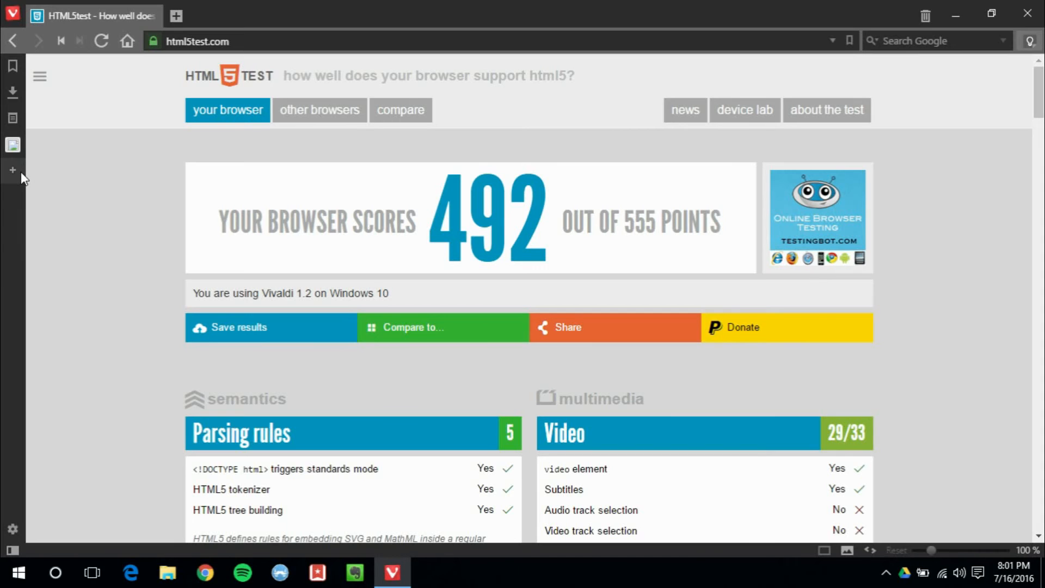